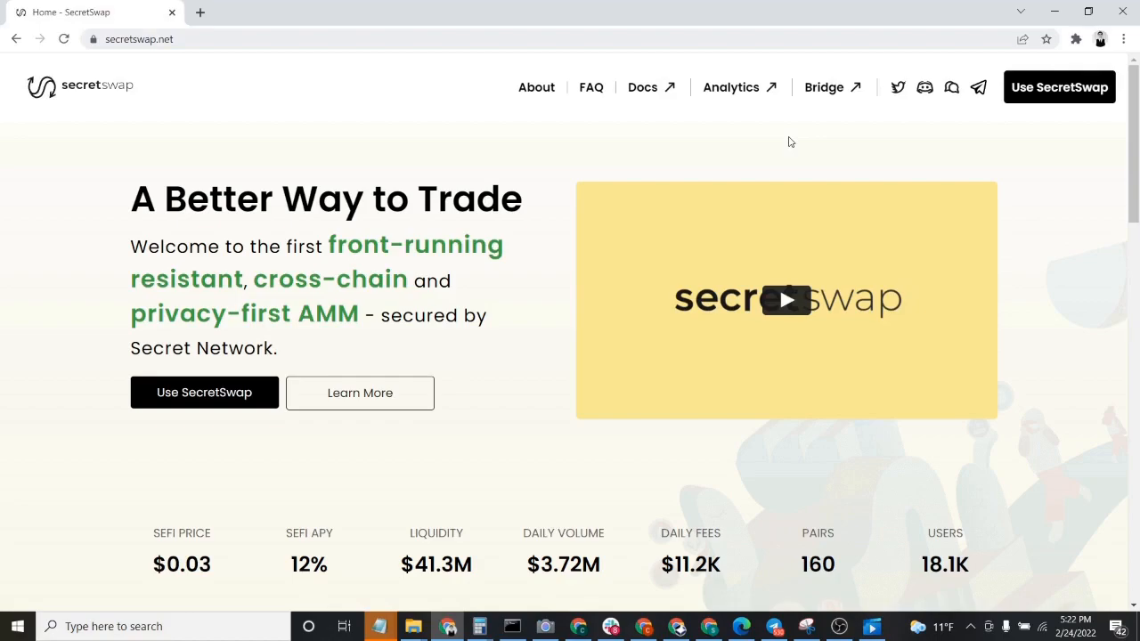
{"action": "mouse_move", "coordinate": [480, 177]}
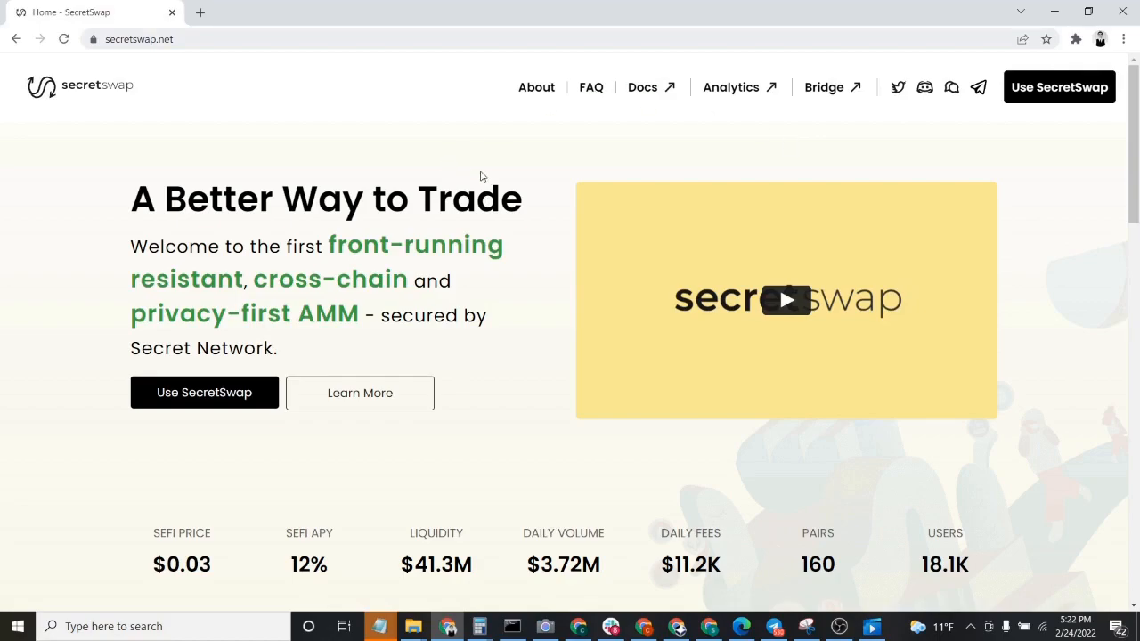
- Launch the SecretSwap swap app and connect the Keplr wallet
{"action": "left_click", "coordinate": [139, 39]}
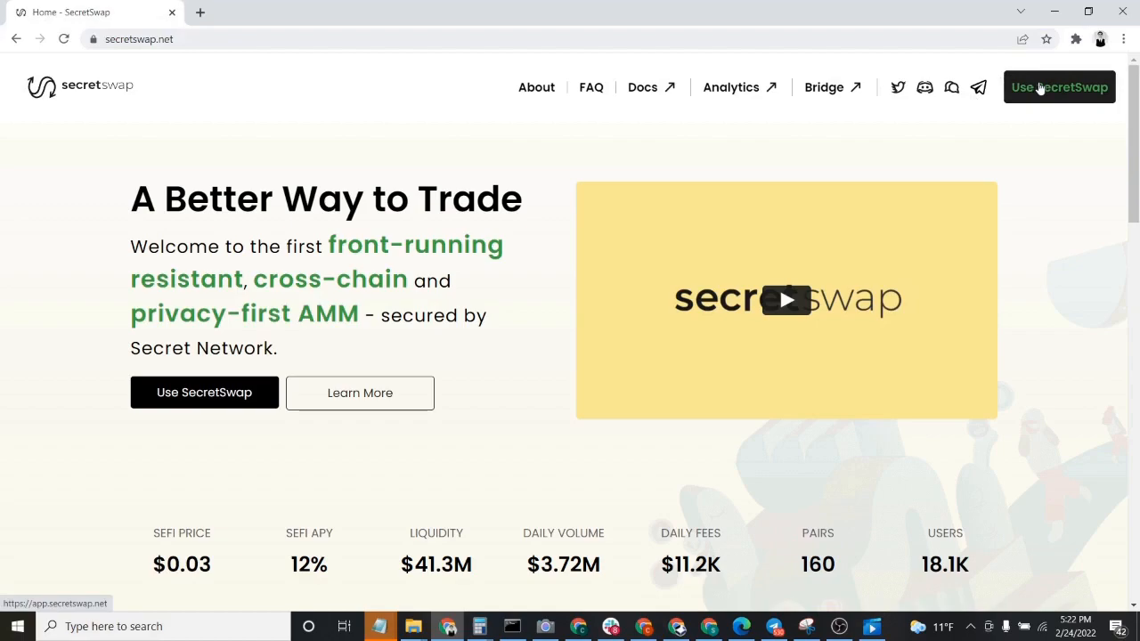
{"action": "left_click", "coordinate": [1058, 87]}
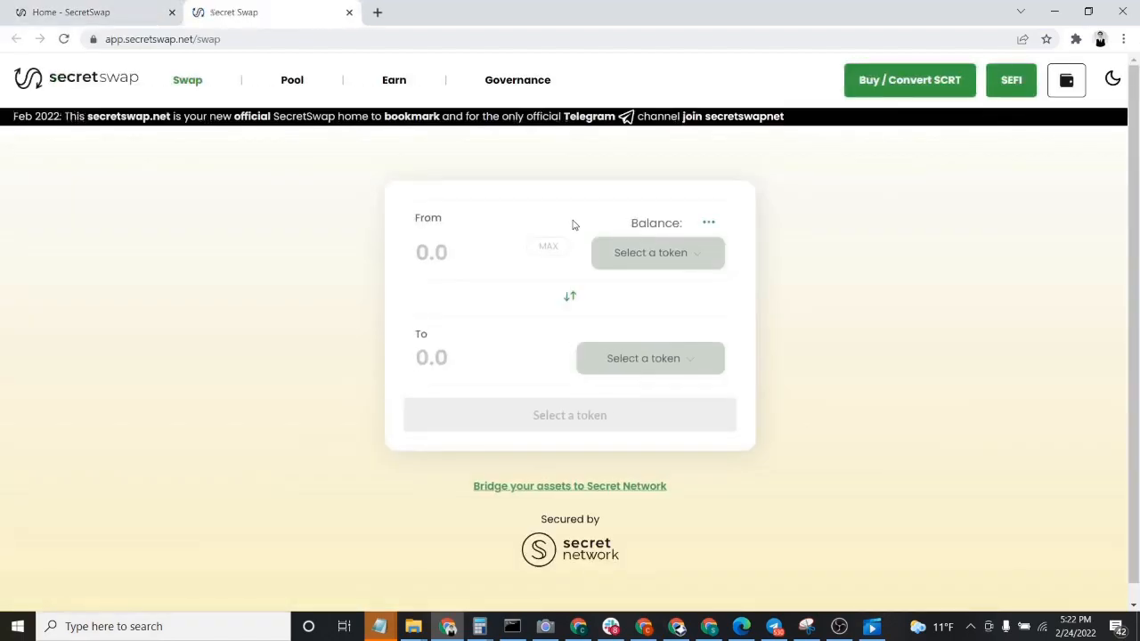
{"action": "left_click", "coordinate": [1065, 80]}
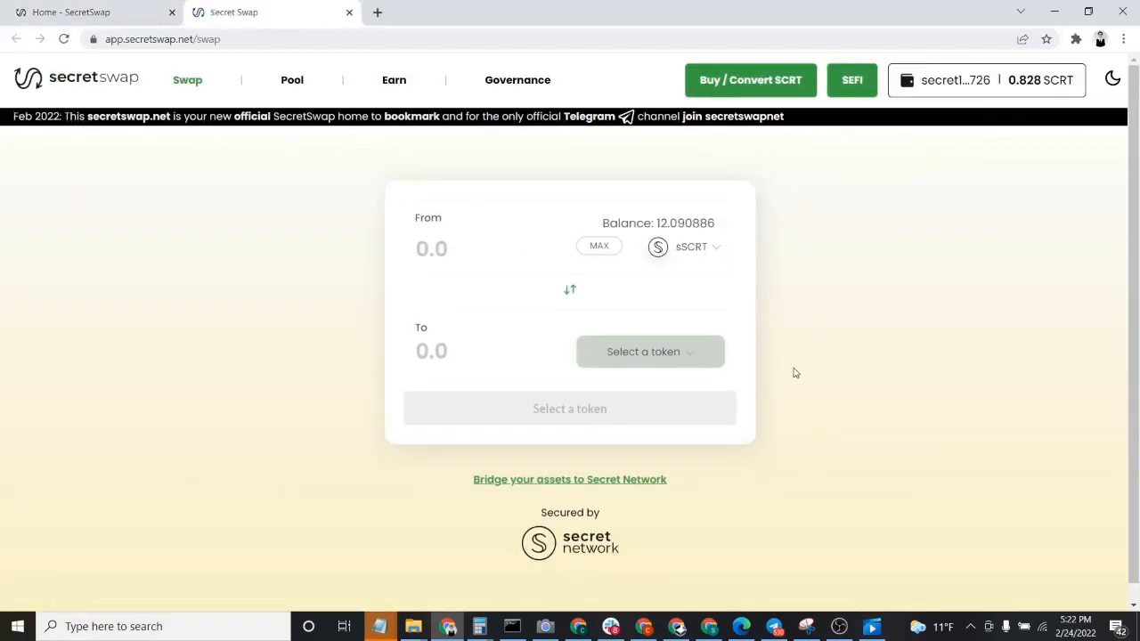
{"action": "mouse_move", "coordinate": [703, 283]}
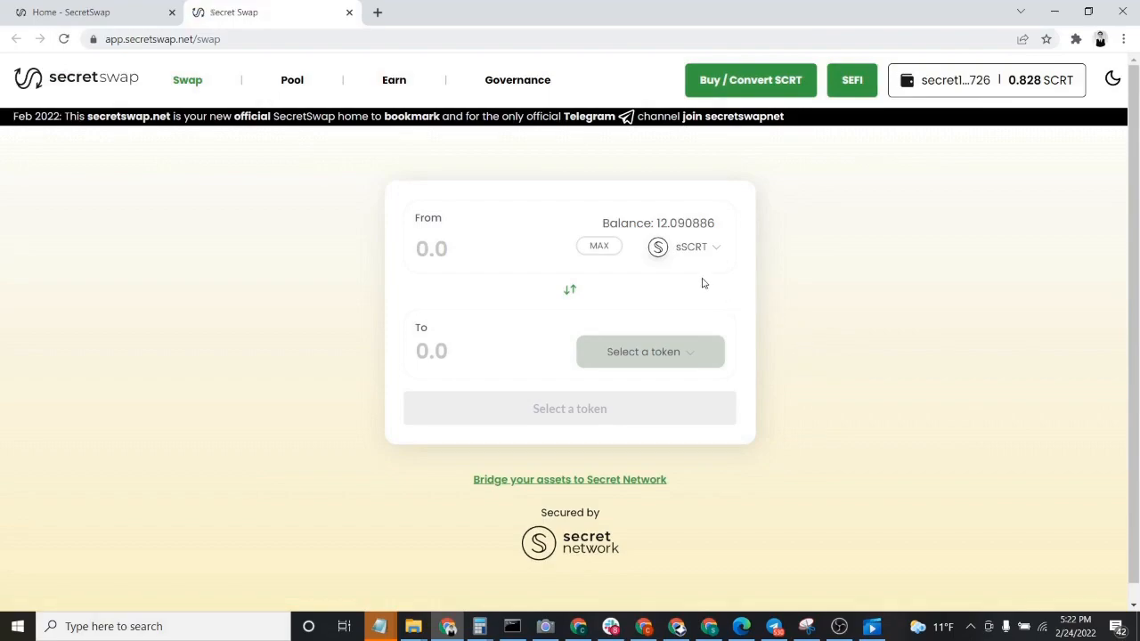
{"action": "mouse_move", "coordinate": [695, 253]}
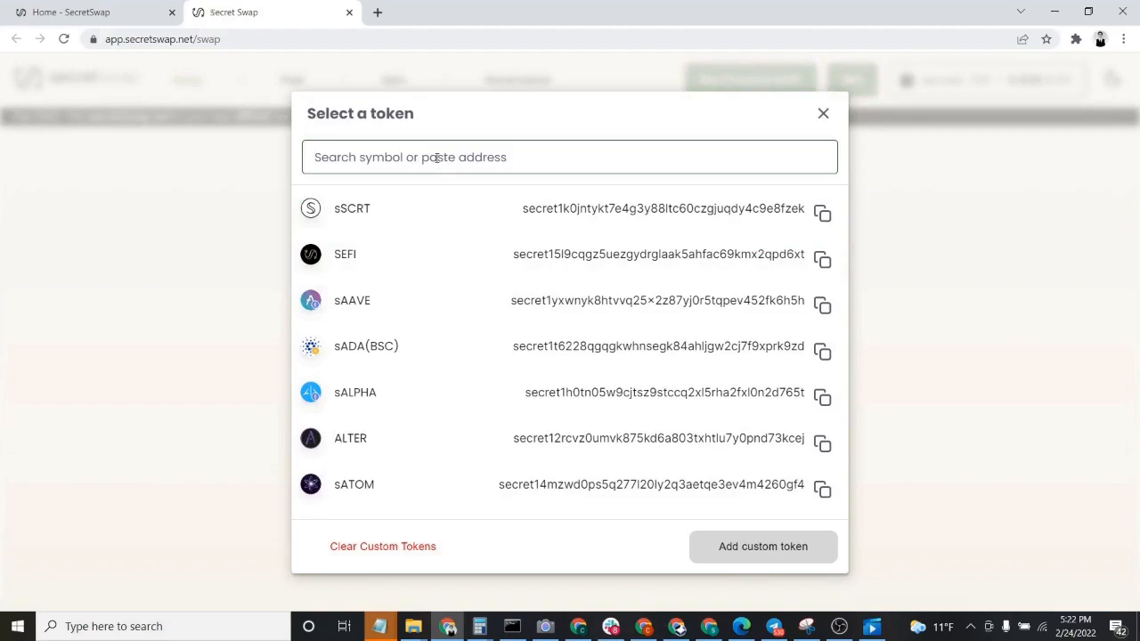
- Set native SCRT as the From token (0.828 balance) and start choosing the To token
{"action": "type", "text": "SCRT"}
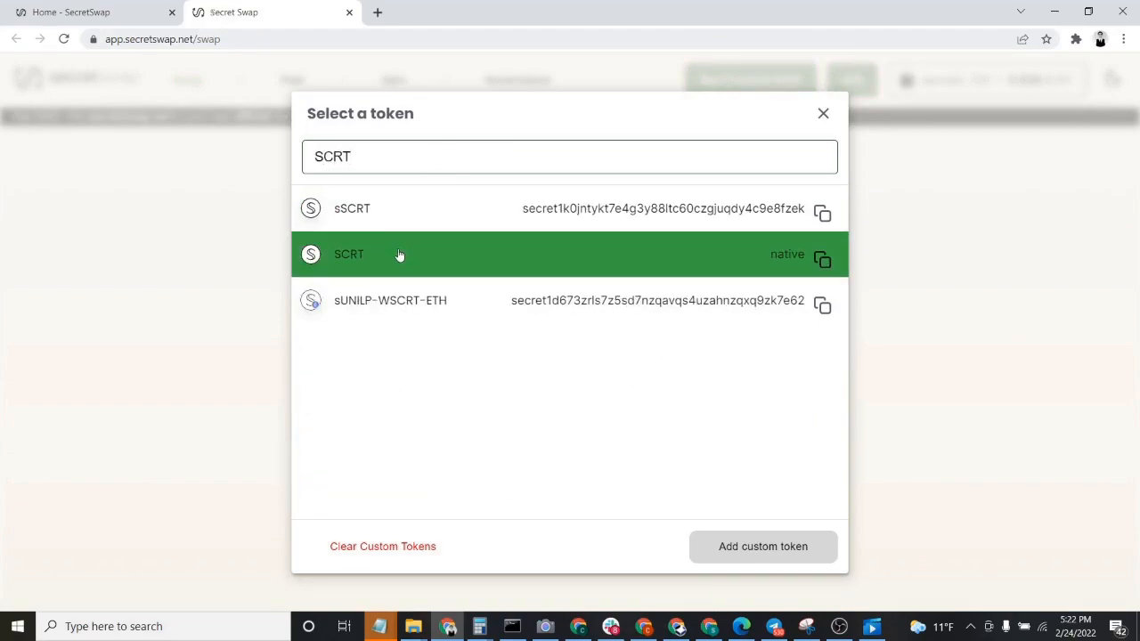
{"action": "left_click", "coordinate": [349, 253]}
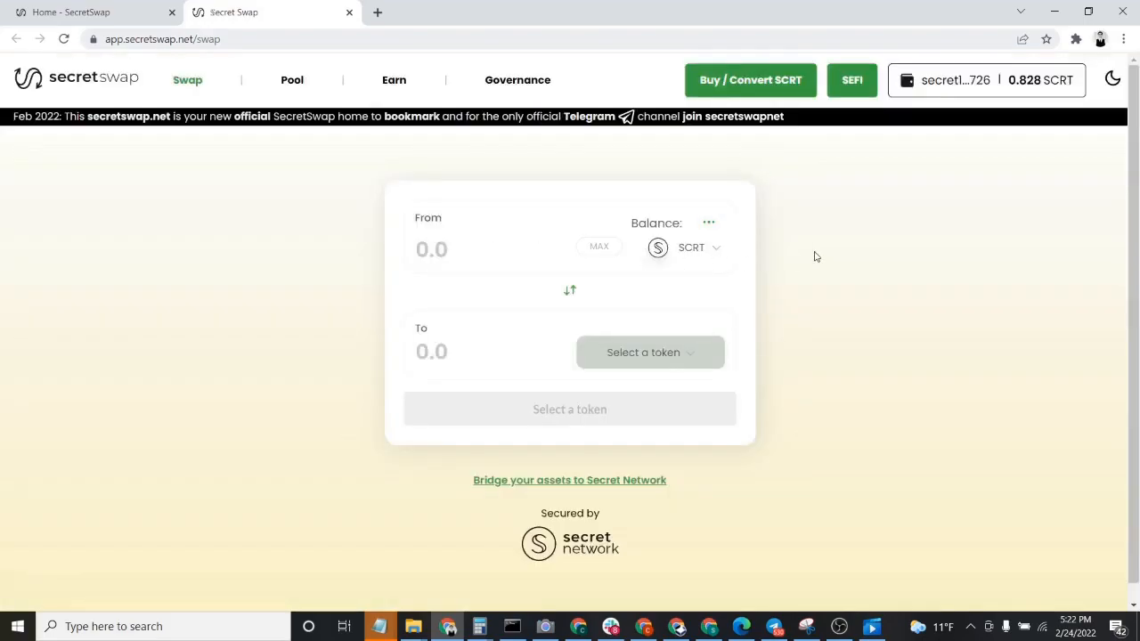
{"action": "mouse_move", "coordinate": [811, 270]}
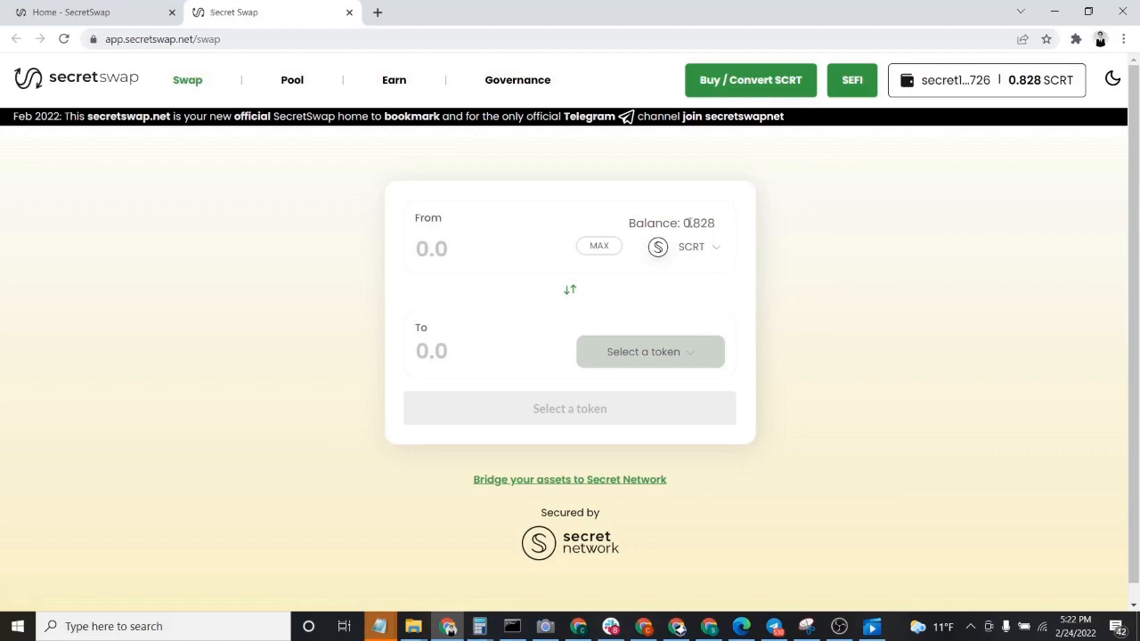
{"action": "double_click", "coordinate": [698, 222]}
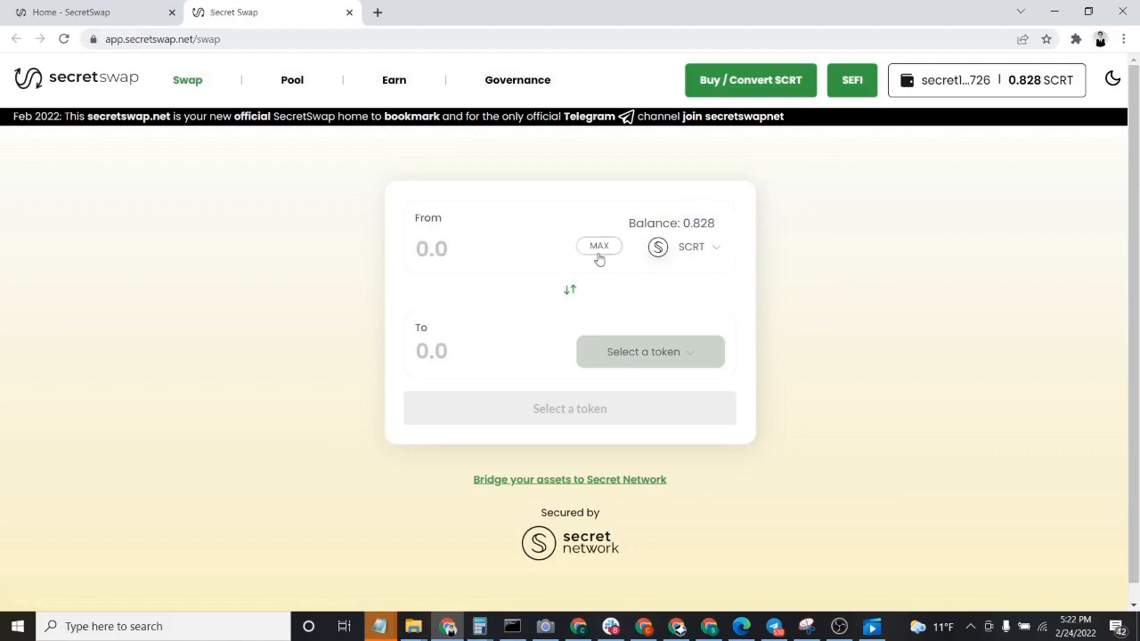
{"action": "mouse_move", "coordinate": [650, 350]}
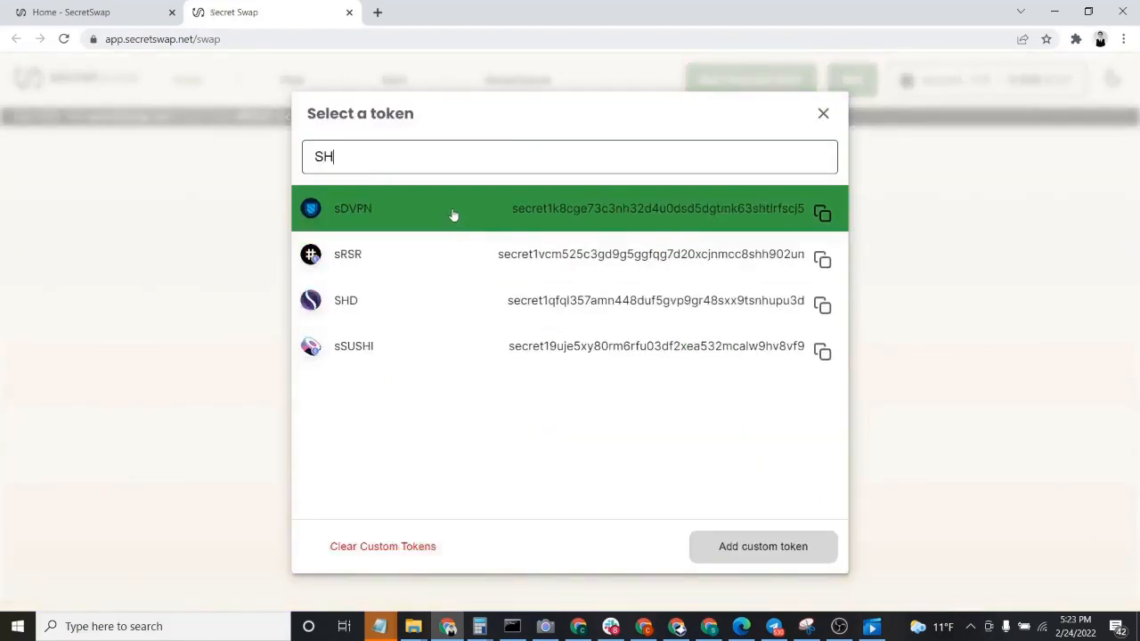
- Set SHD (Shade) as the To token and request its wallet balance
{"action": "type", "text": "D"}
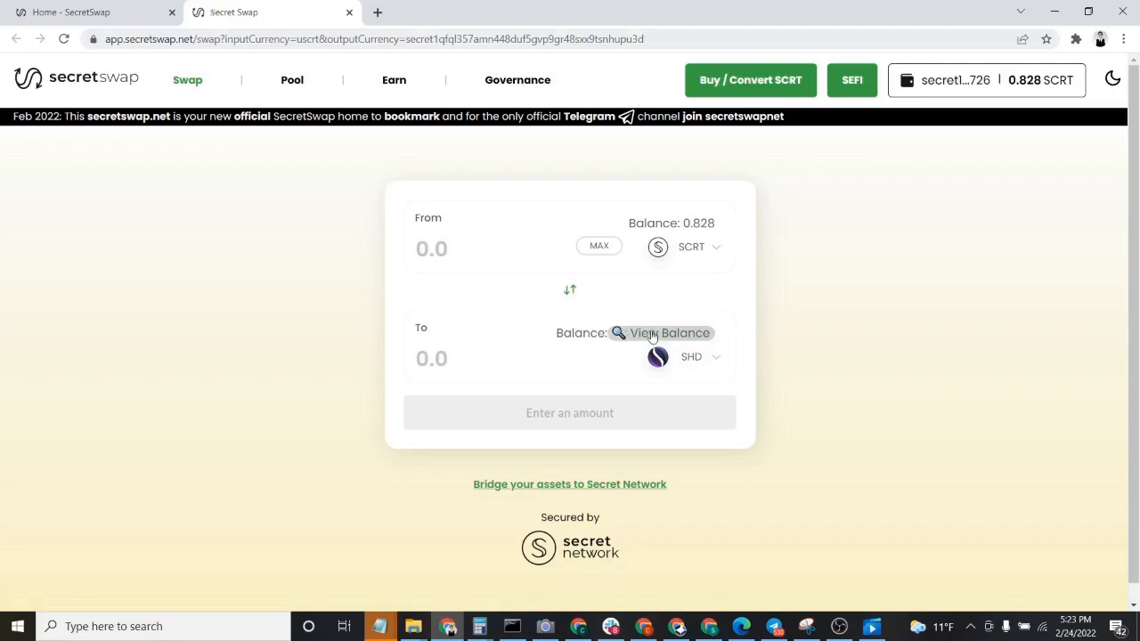
{"action": "mouse_move", "coordinate": [703, 317]}
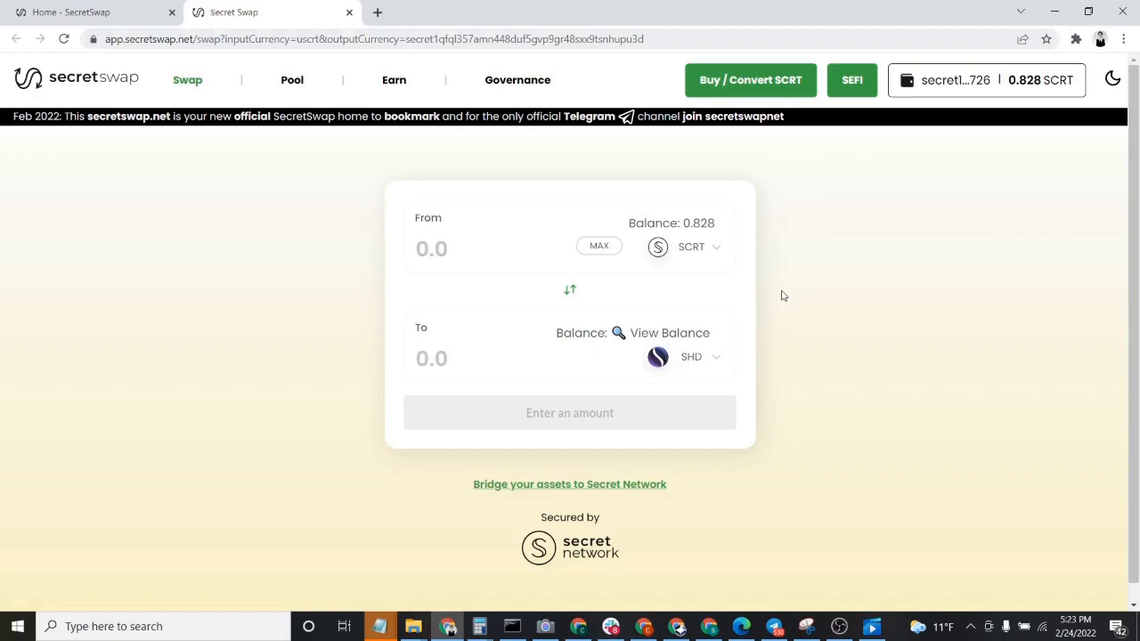
{"action": "mouse_move", "coordinate": [639, 327]}
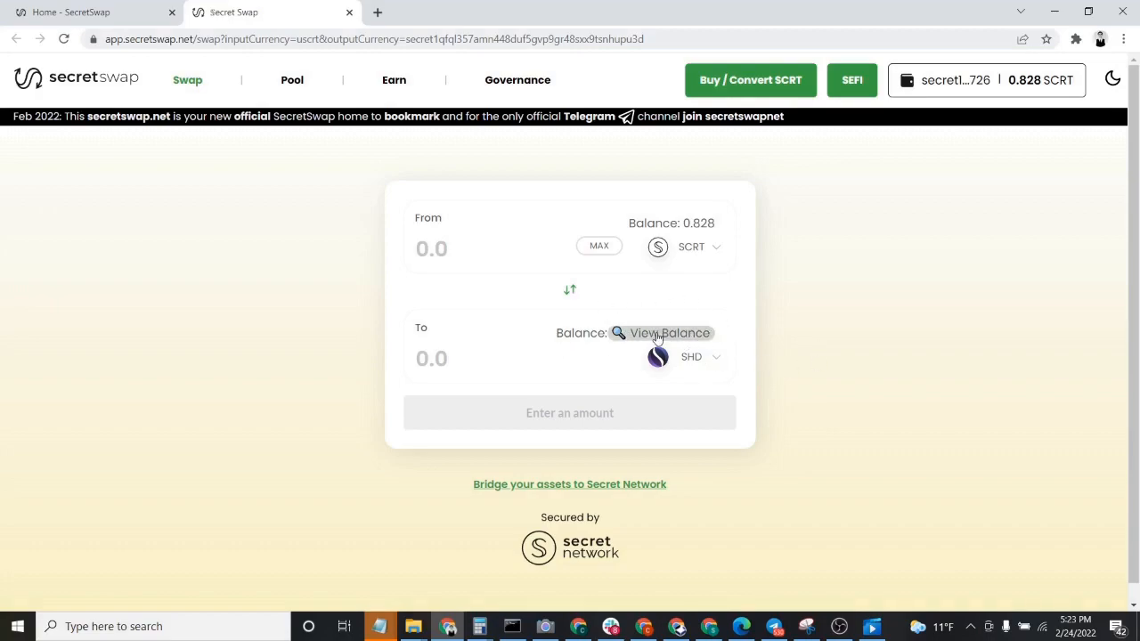
{"action": "left_click", "coordinate": [661, 333]}
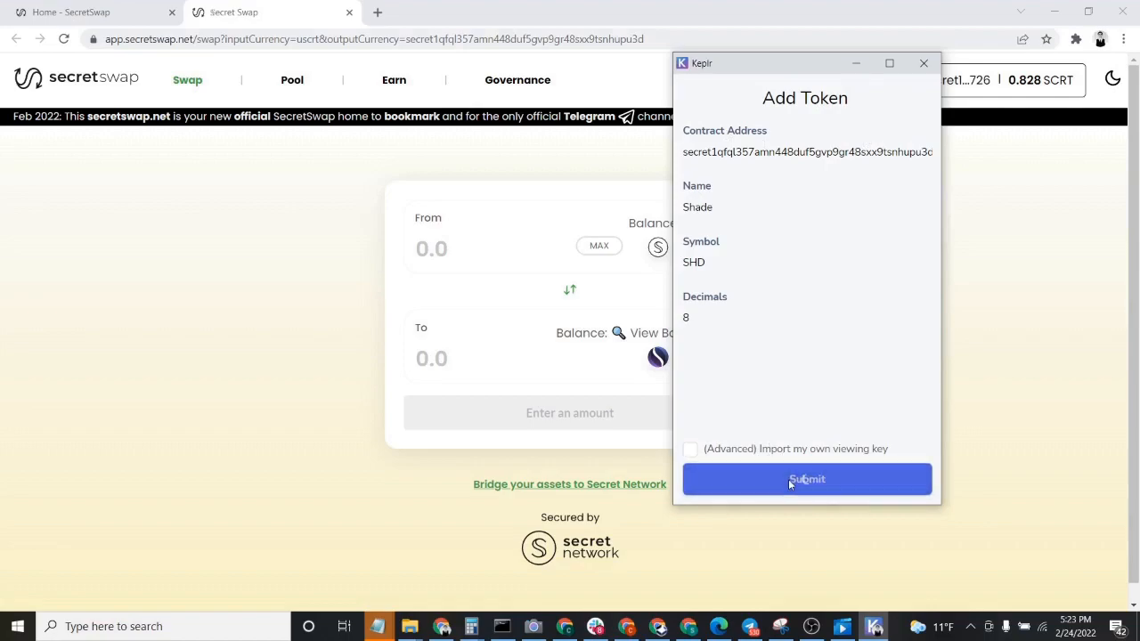
- Add the Shade SHD token in Keplr and approve its viewing key so the SHD balance reads 0
{"action": "left_click", "coordinate": [805, 479]}
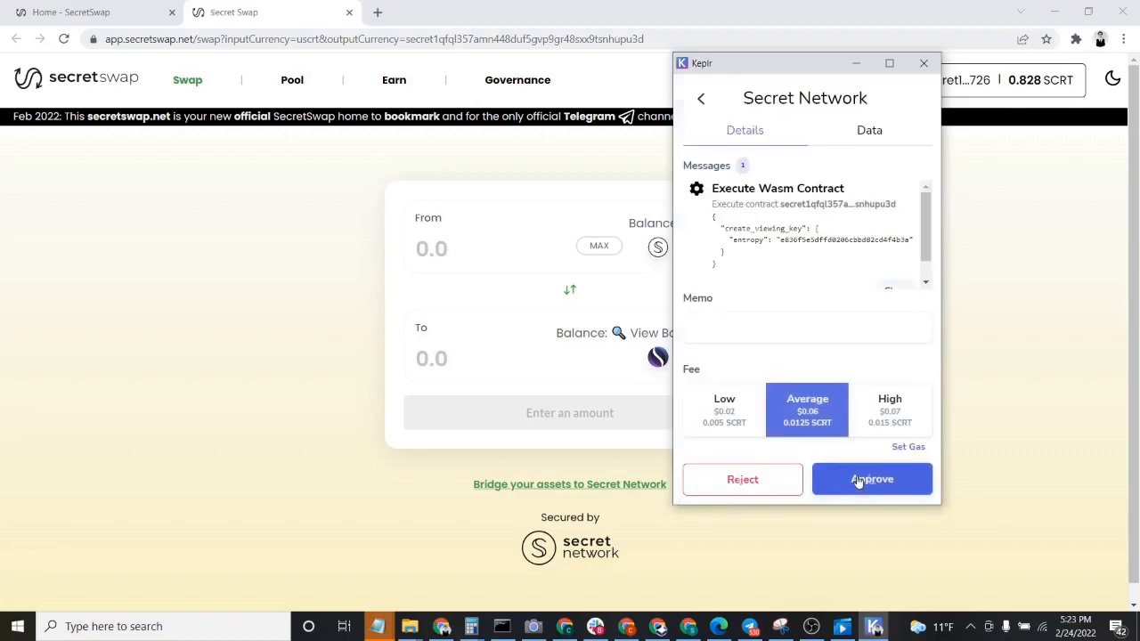
{"action": "left_click", "coordinate": [872, 479]}
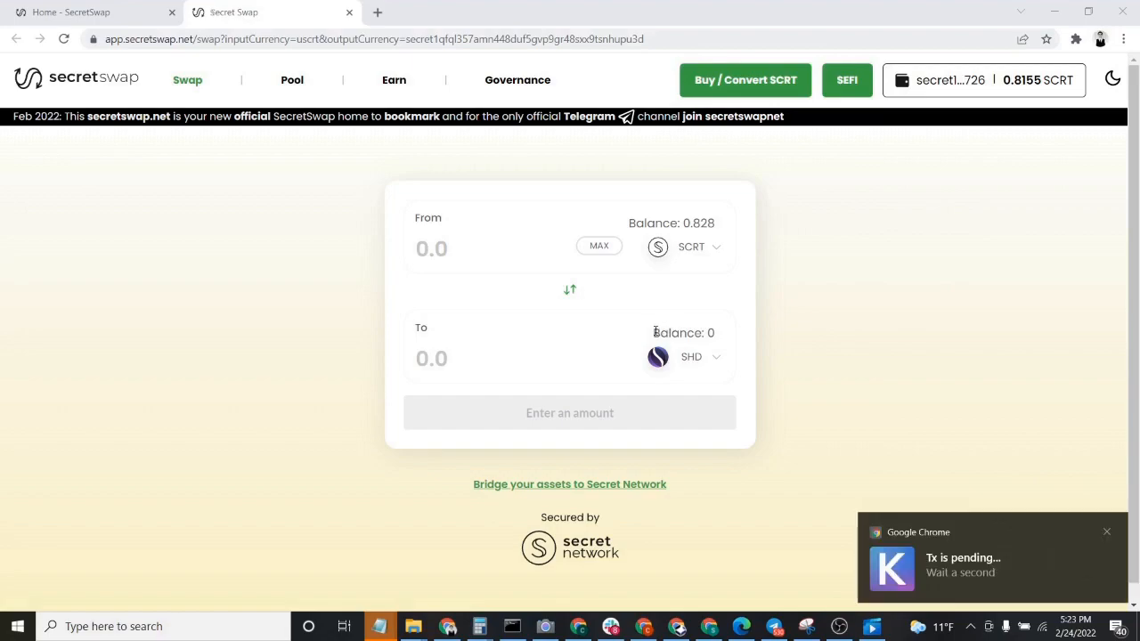
{"action": "mouse_move", "coordinate": [978, 570]}
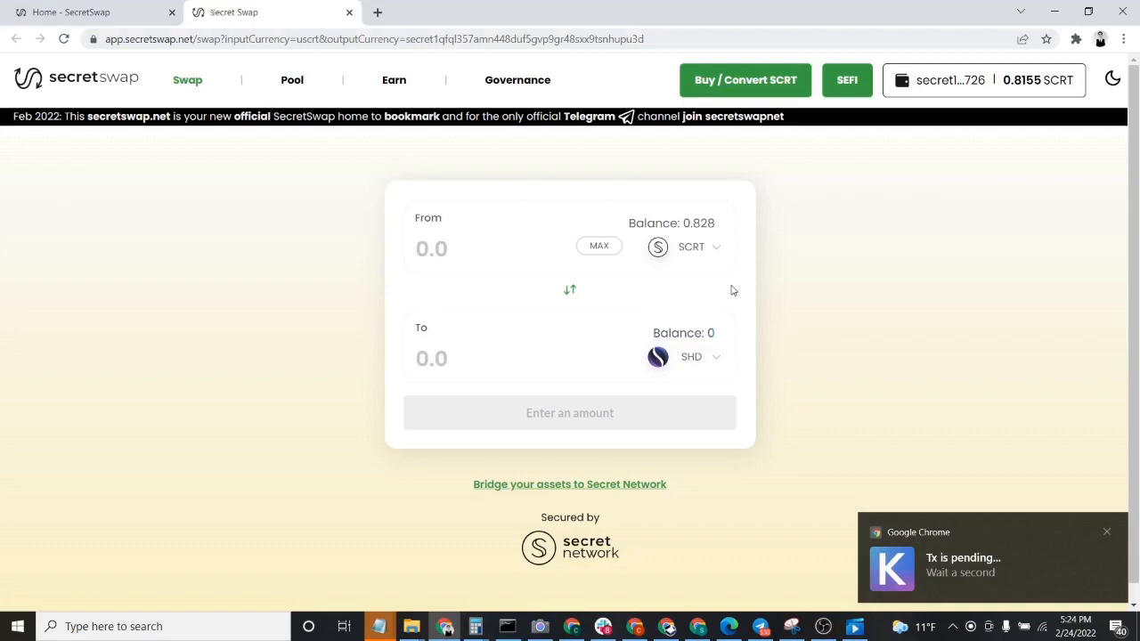
{"action": "left_click", "coordinate": [431, 249]}
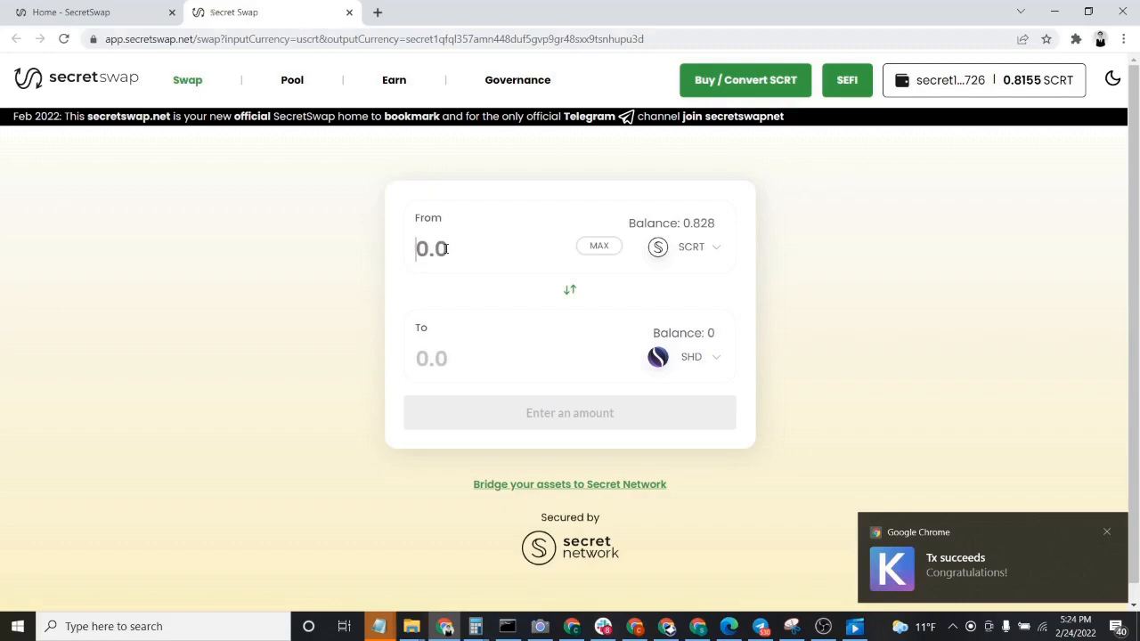
- Enter 0.25 SCRT to swap for about 0.02564 SHD, with the price shown as SCRT per SHD
{"action": "type", "text": "0.25"}
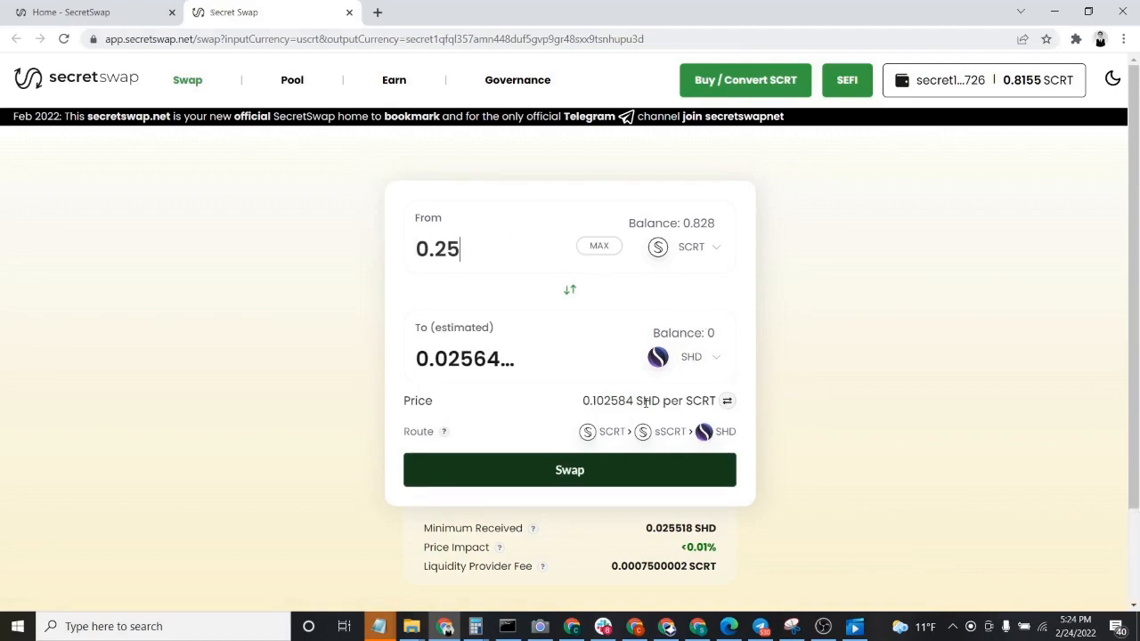
{"action": "left_click", "coordinate": [726, 401]}
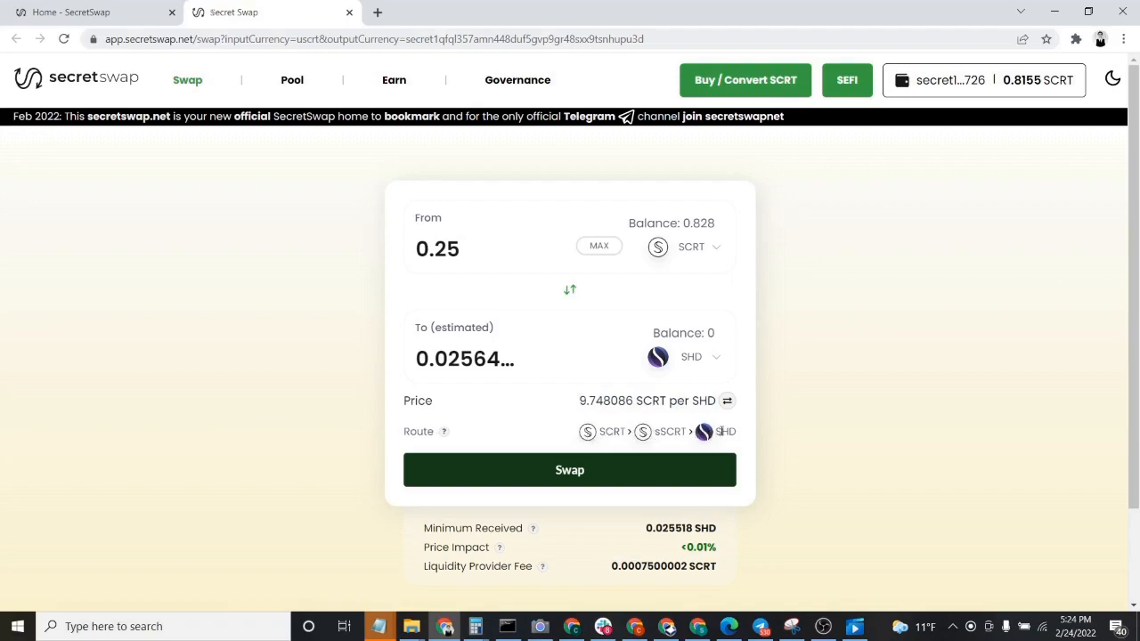
{"action": "mouse_move", "coordinate": [573, 256]}
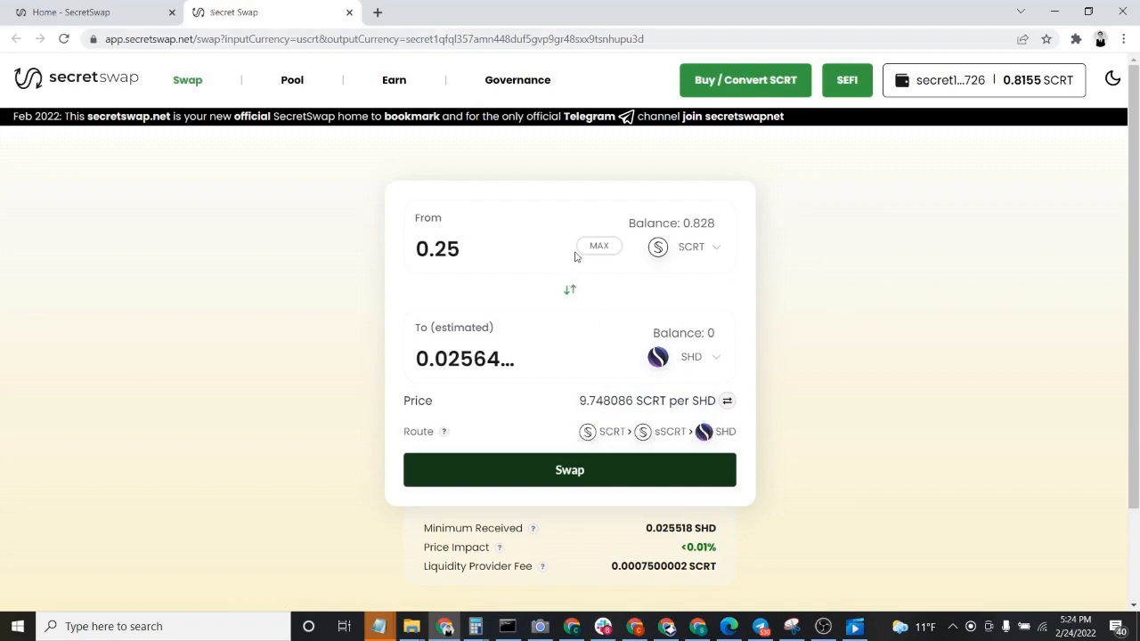
{"action": "triple_click", "coordinate": [438, 249]}
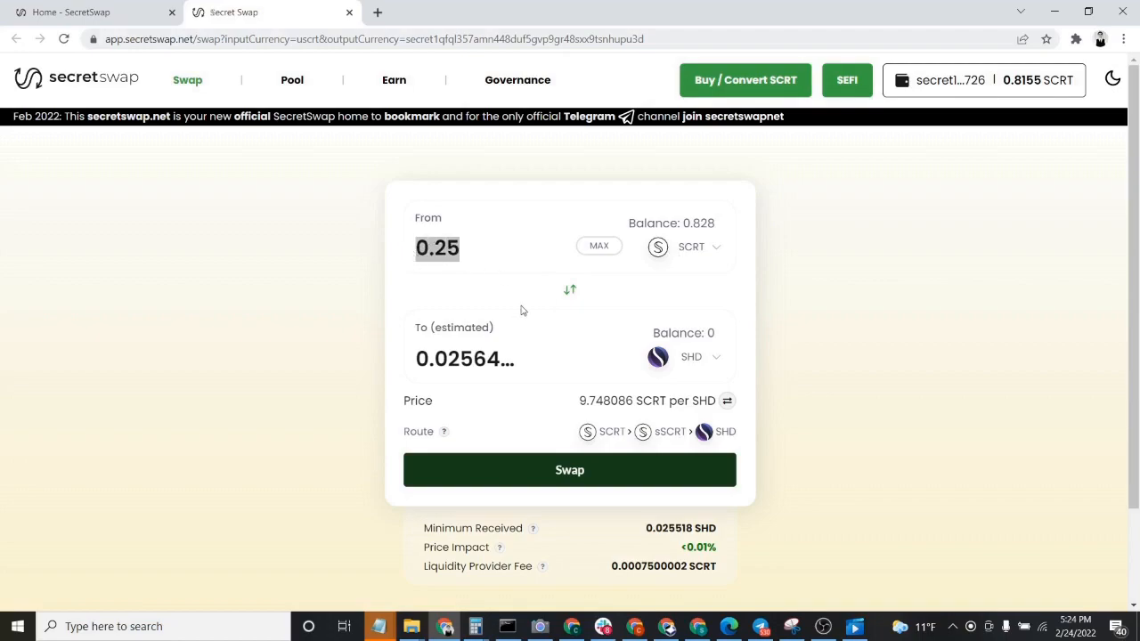
{"action": "left_click", "coordinate": [438, 250]}
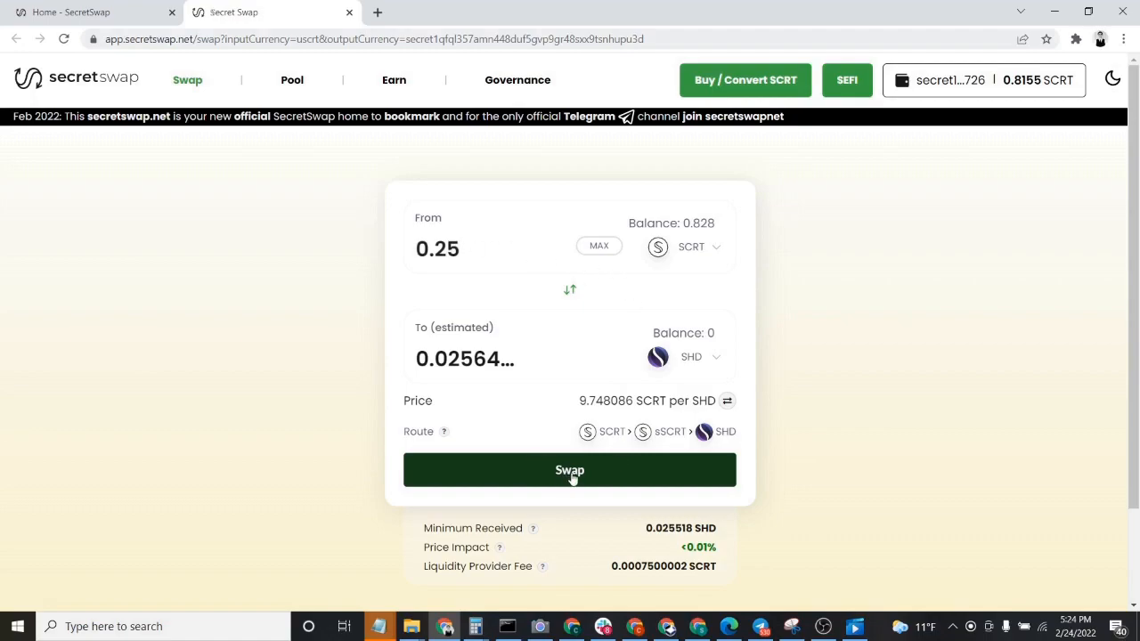
- Submit the 0.25 SCRT to SHD swap and approve it in Keplr at the Average fee
{"action": "left_click", "coordinate": [570, 470]}
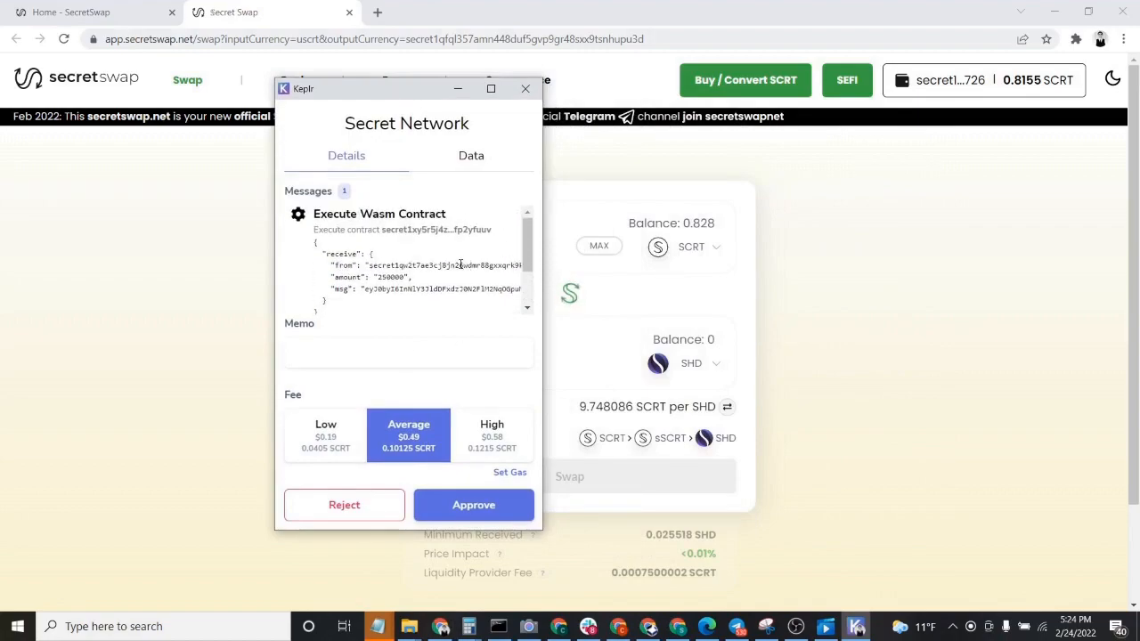
{"action": "left_click", "coordinate": [324, 434]}
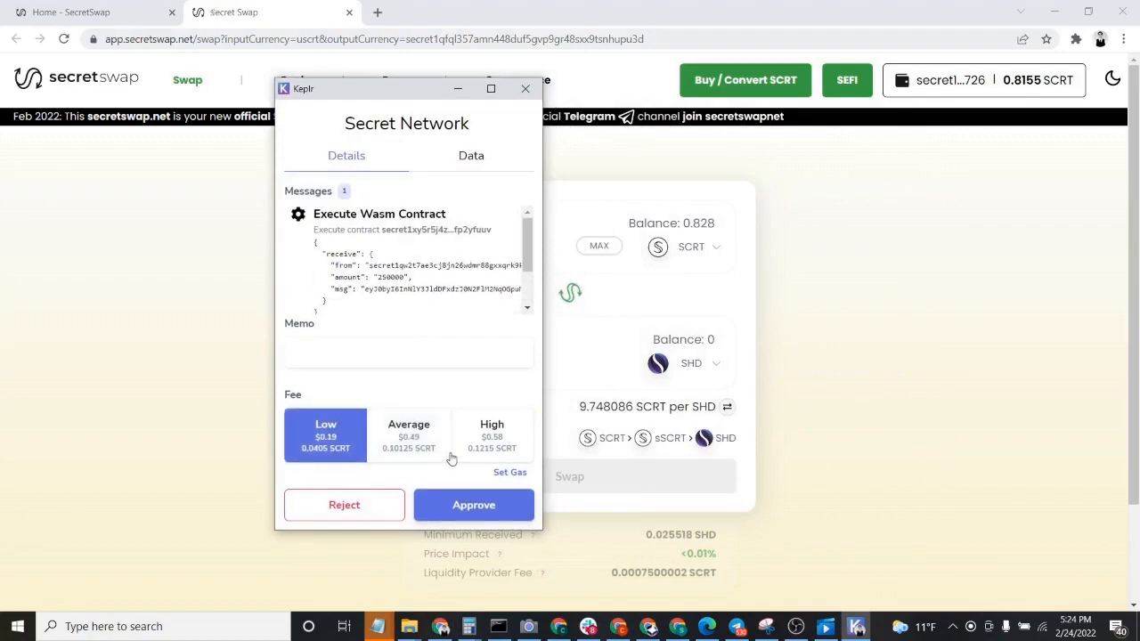
{"action": "left_click", "coordinate": [410, 434]}
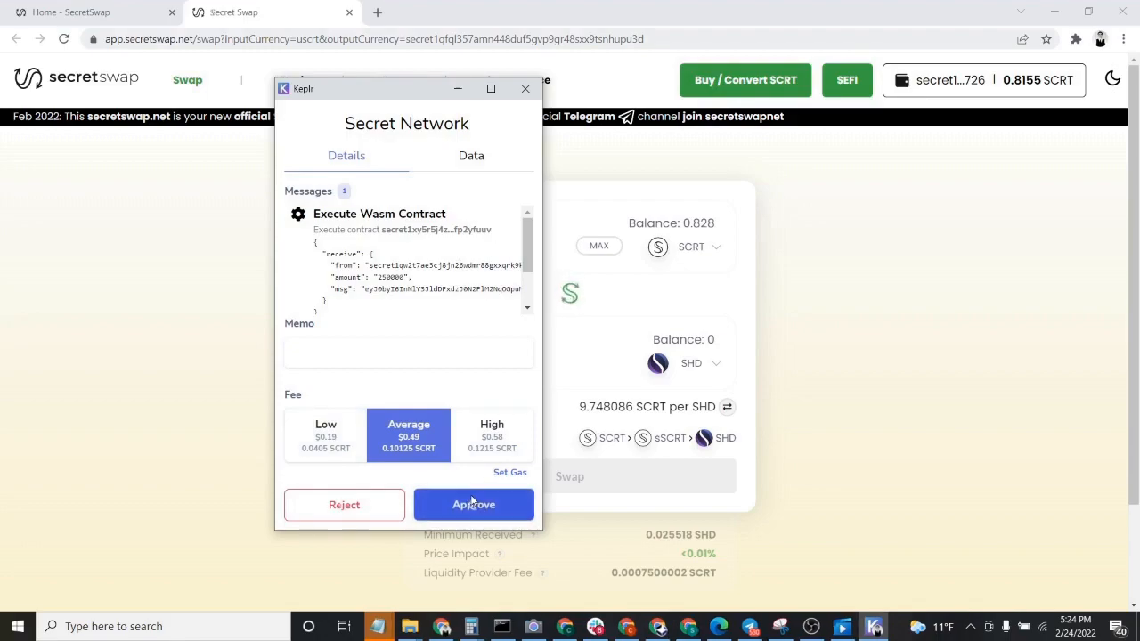
{"action": "left_click", "coordinate": [473, 504]}
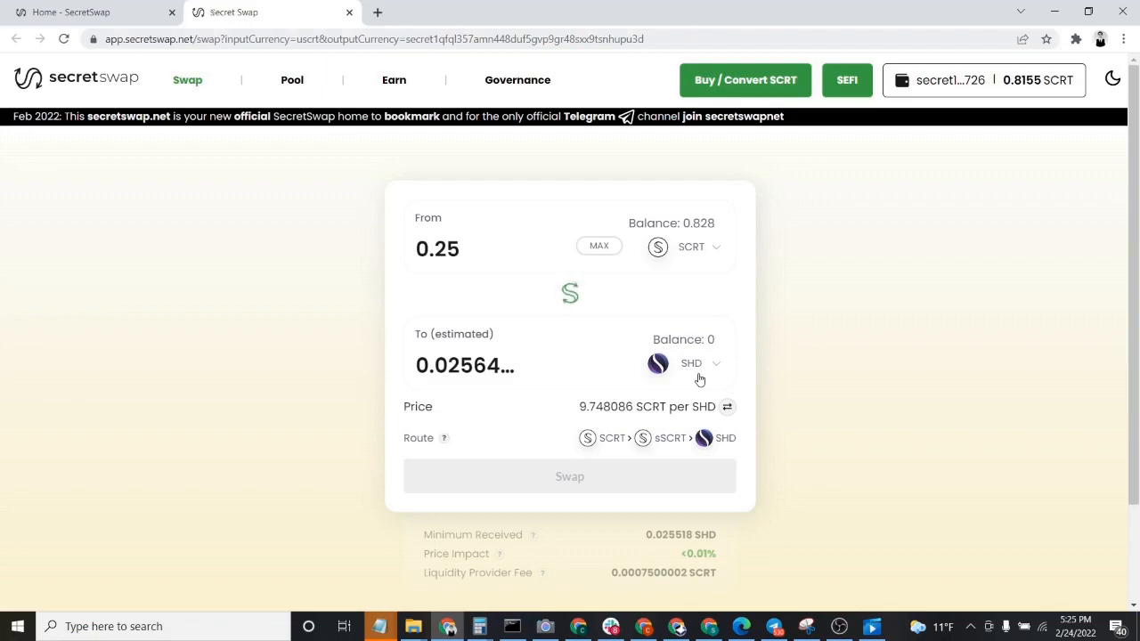
{"action": "left_click", "coordinate": [570, 476]}
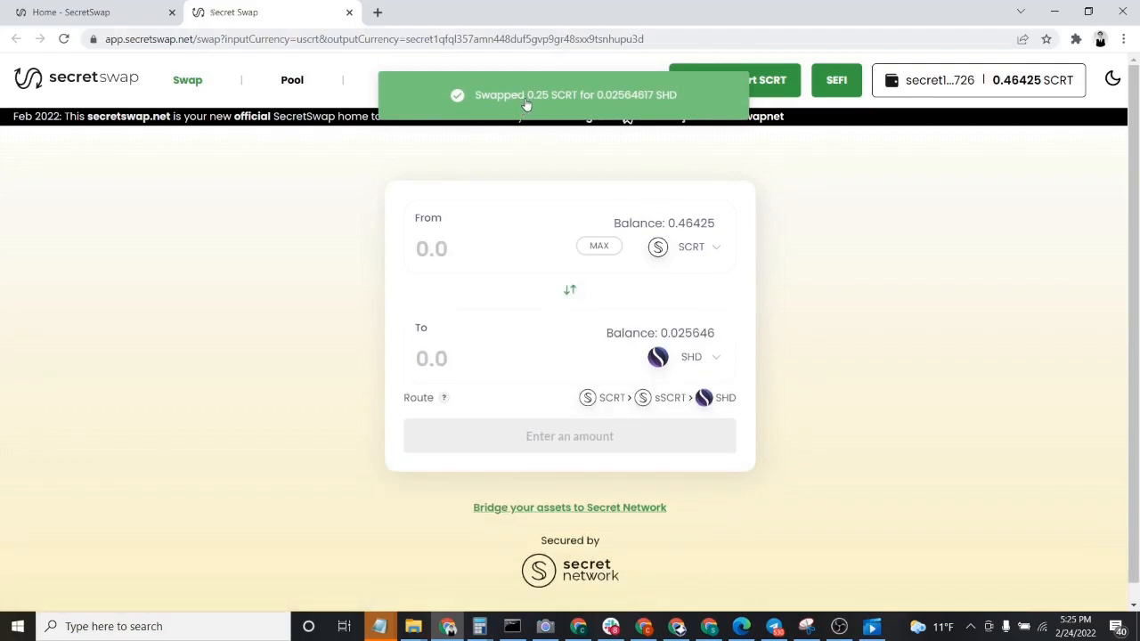
{"action": "mouse_move", "coordinate": [609, 107]}
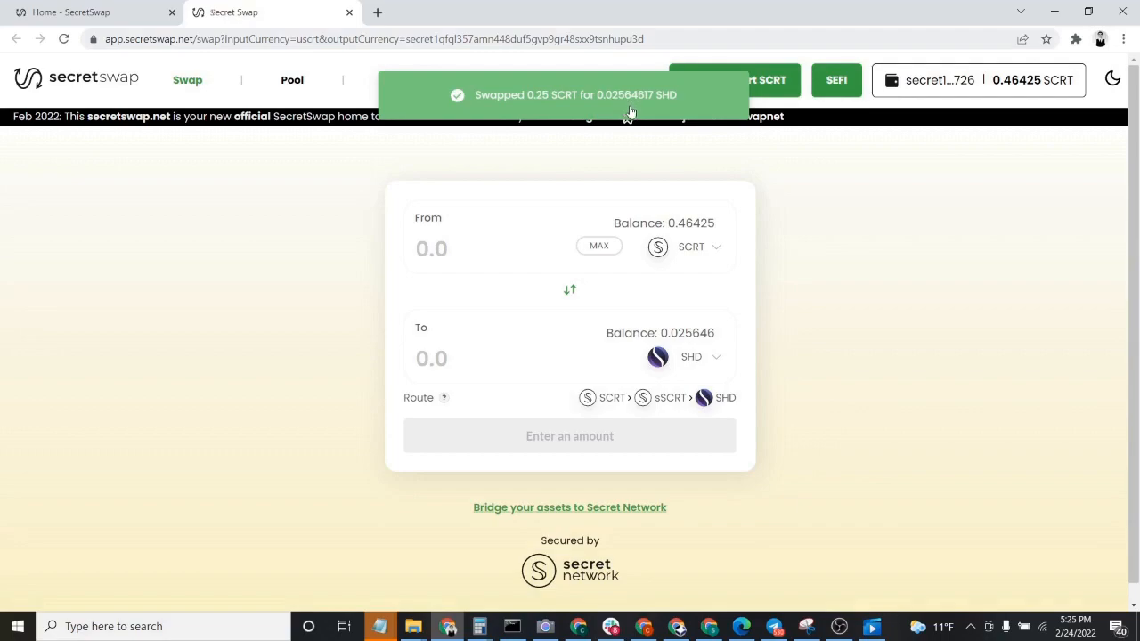
{"action": "mouse_move", "coordinate": [666, 160]}
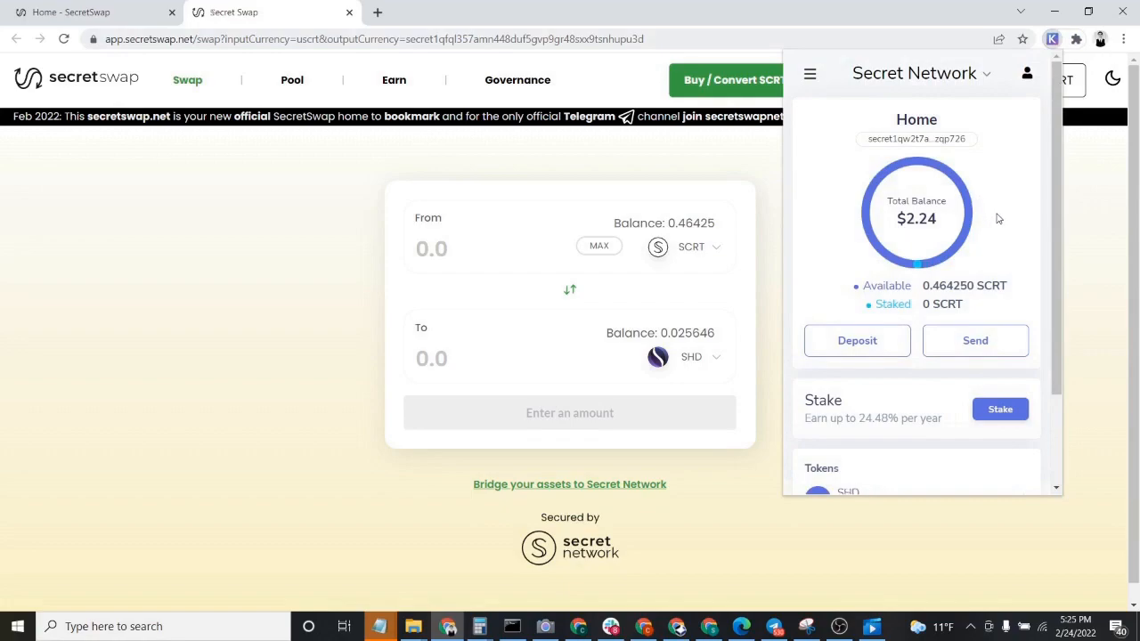
- Confirm Keplr's token list holds 0.025646 SHD, then close the wallet to return to the swap page
{"action": "scroll", "scroll_direction": "down", "scroll_amount": 3}
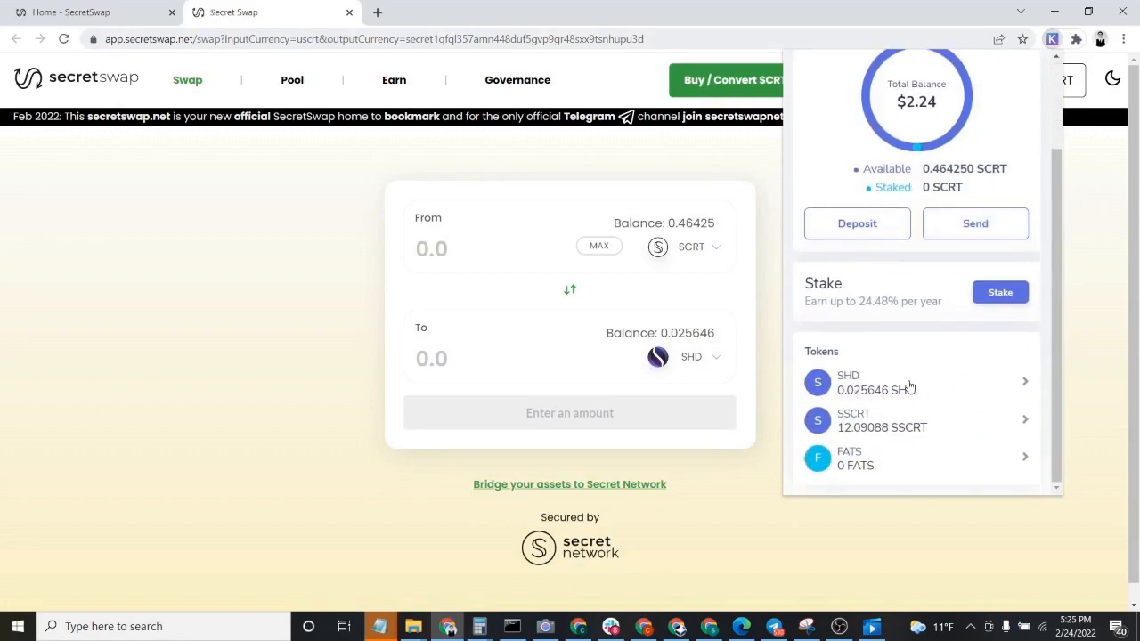
{"action": "left_click", "coordinate": [975, 224]}
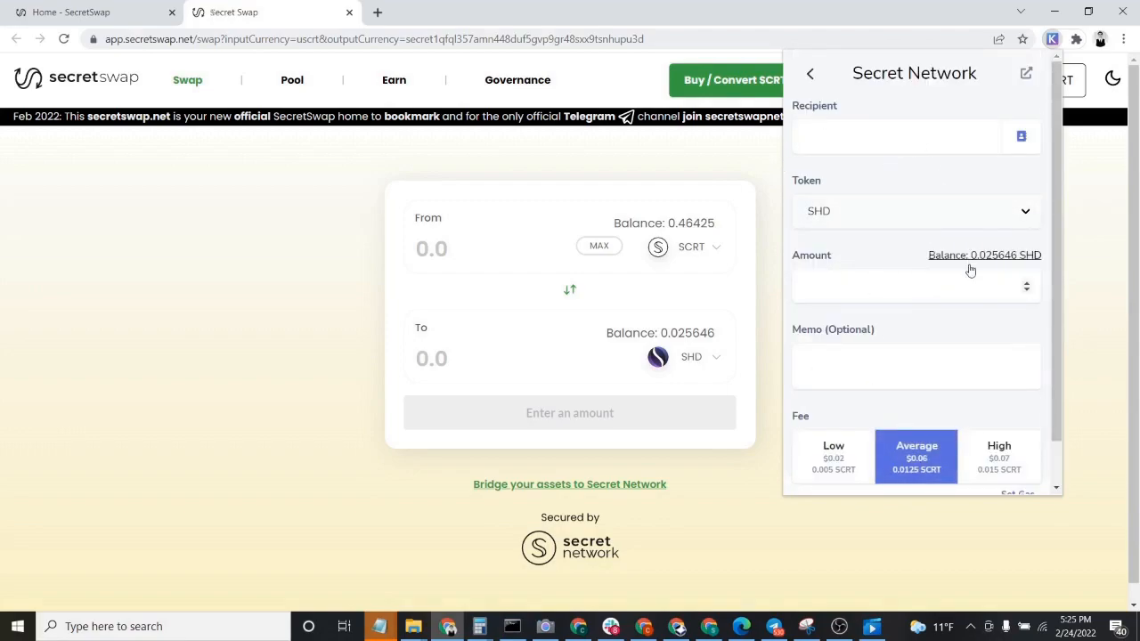
{"action": "scroll", "scroll_direction": "down", "scroll_amount": 3}
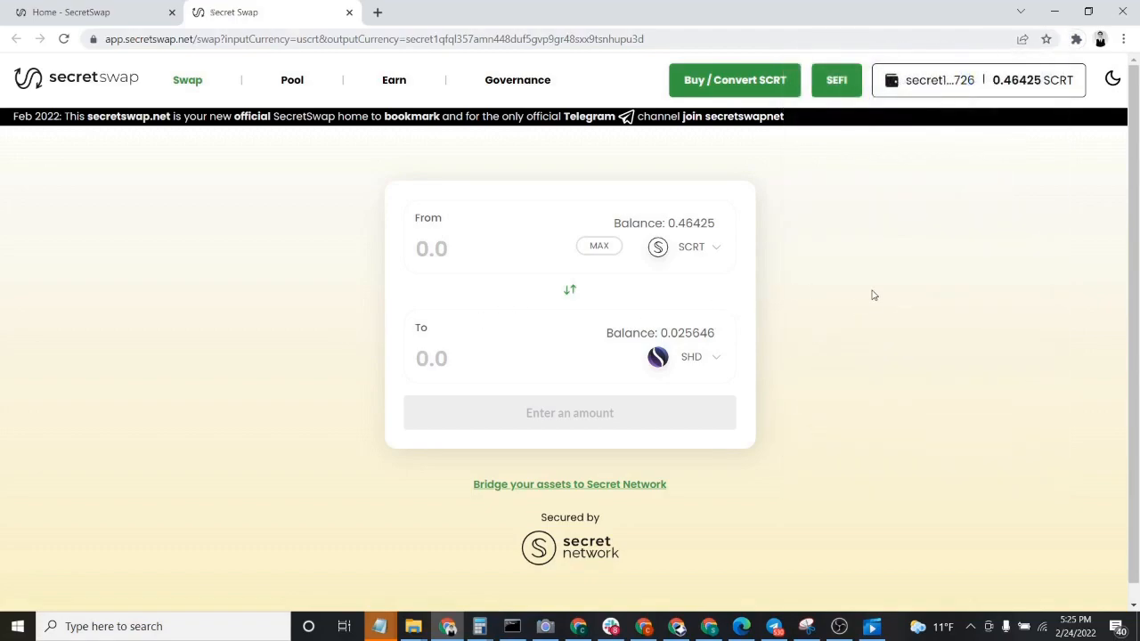
{"action": "mouse_move", "coordinate": [837, 313]}
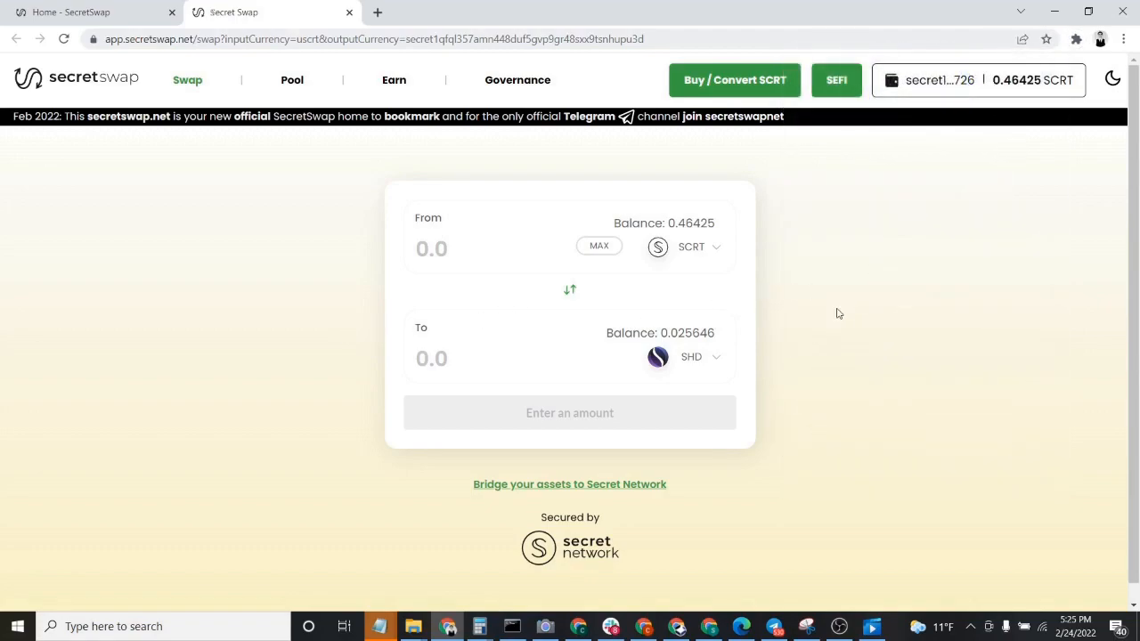
{"action": "mouse_move", "coordinate": [851, 345]}
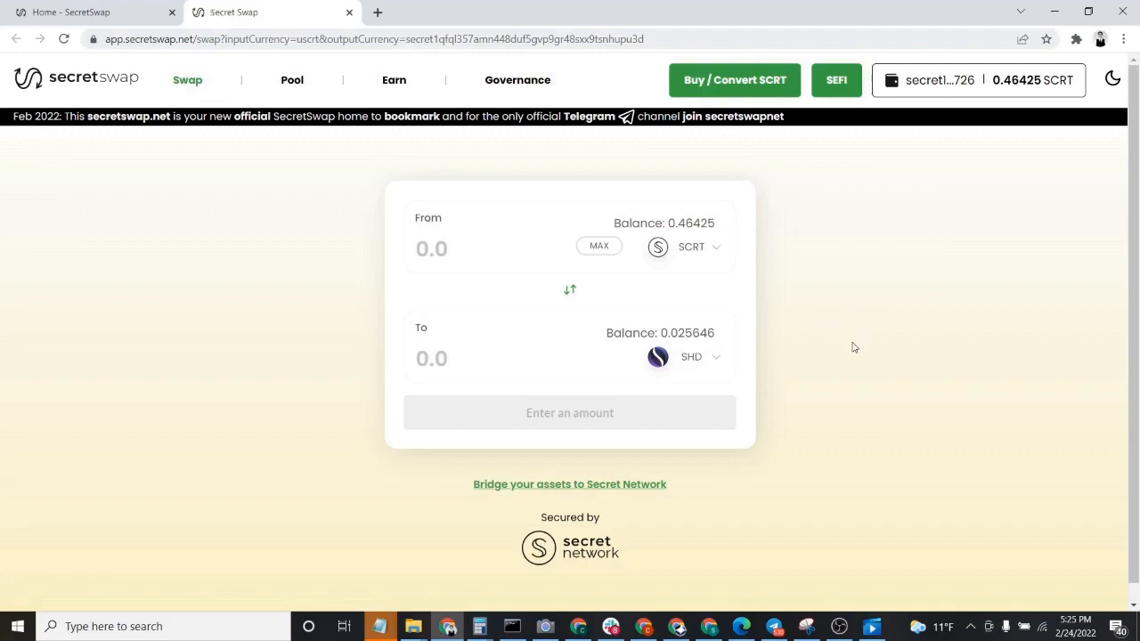